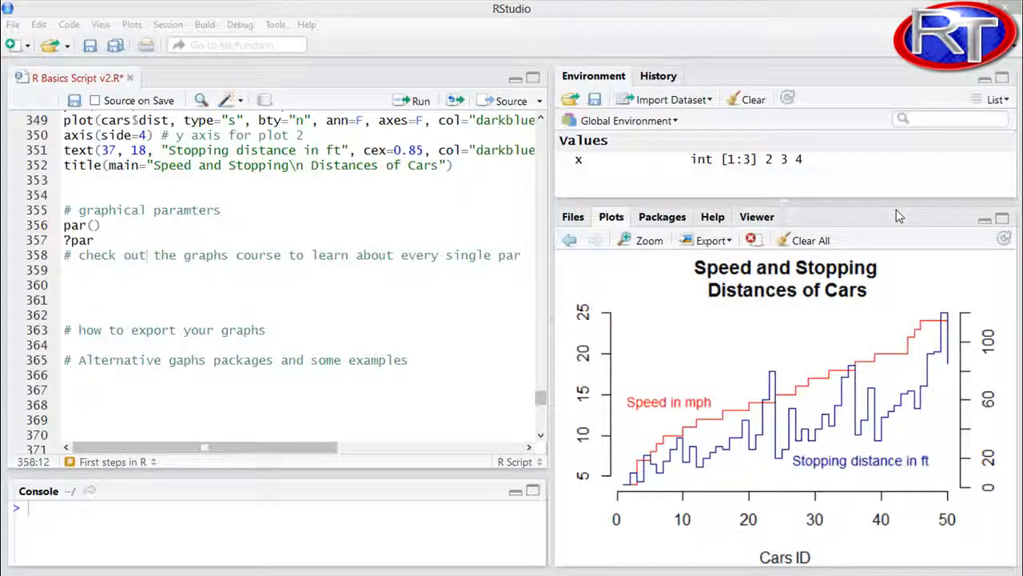
mouse_move(854, 221)
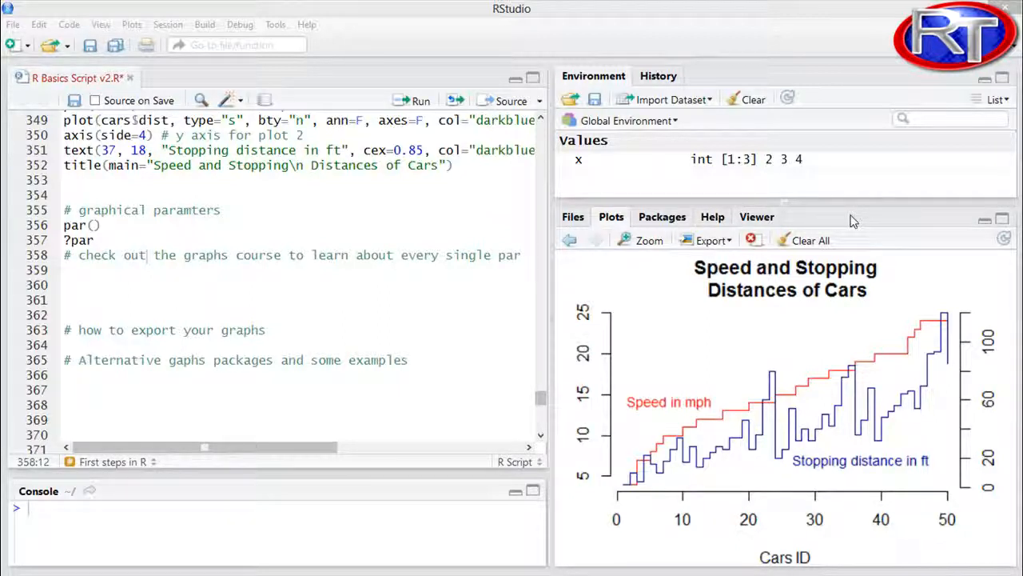
mouse_move(831, 218)
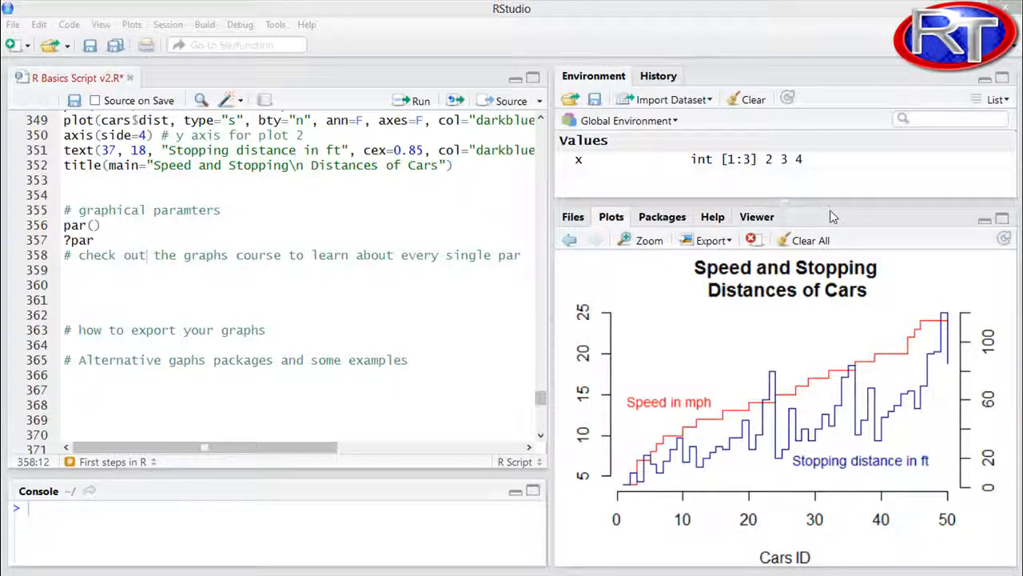
mouse_move(735, 239)
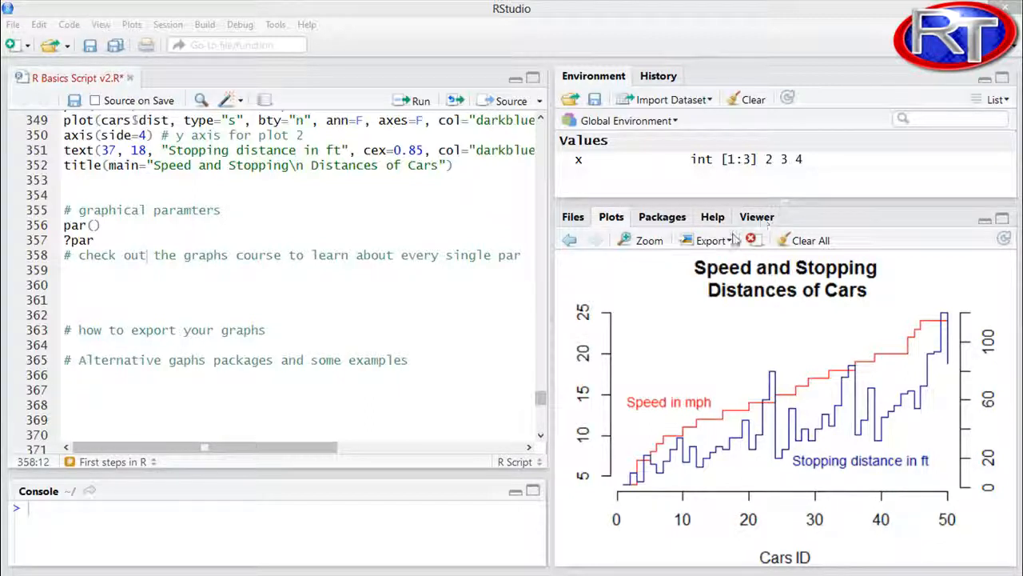
Open the Save Plot as PDF dialog for the cars plot from the Export menu.
click(711, 240)
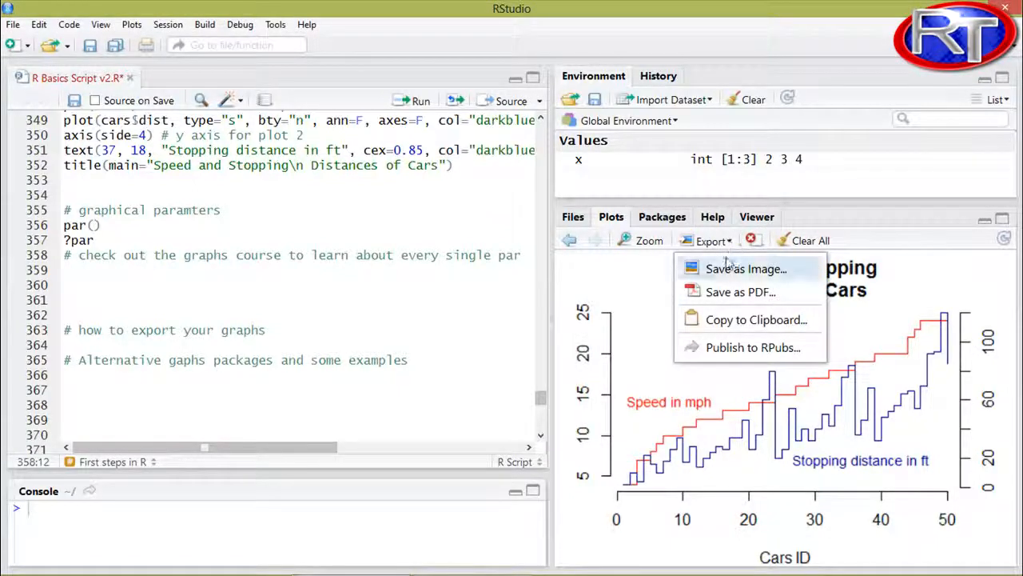
mouse_move(745, 267)
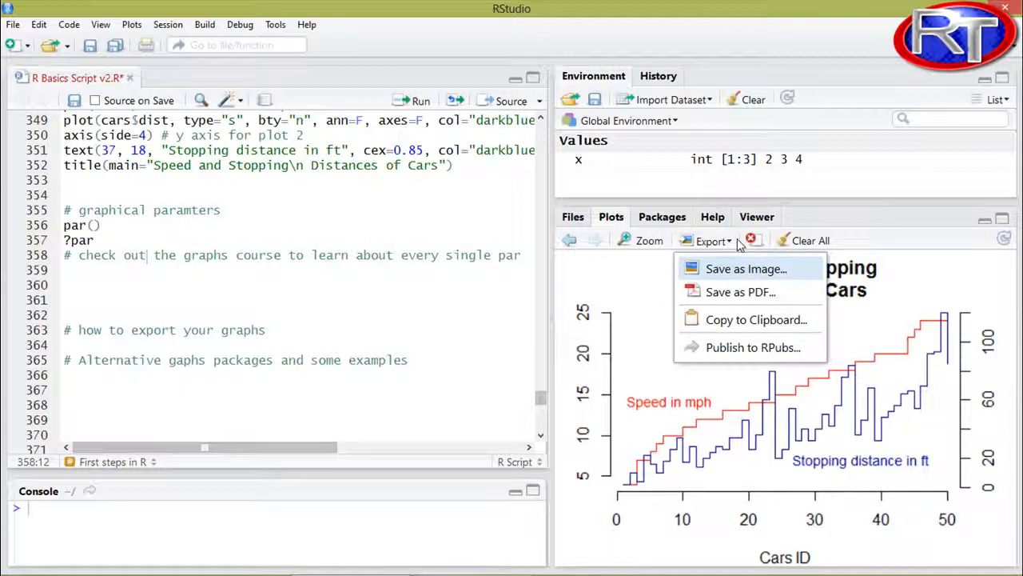
mouse_move(740, 319)
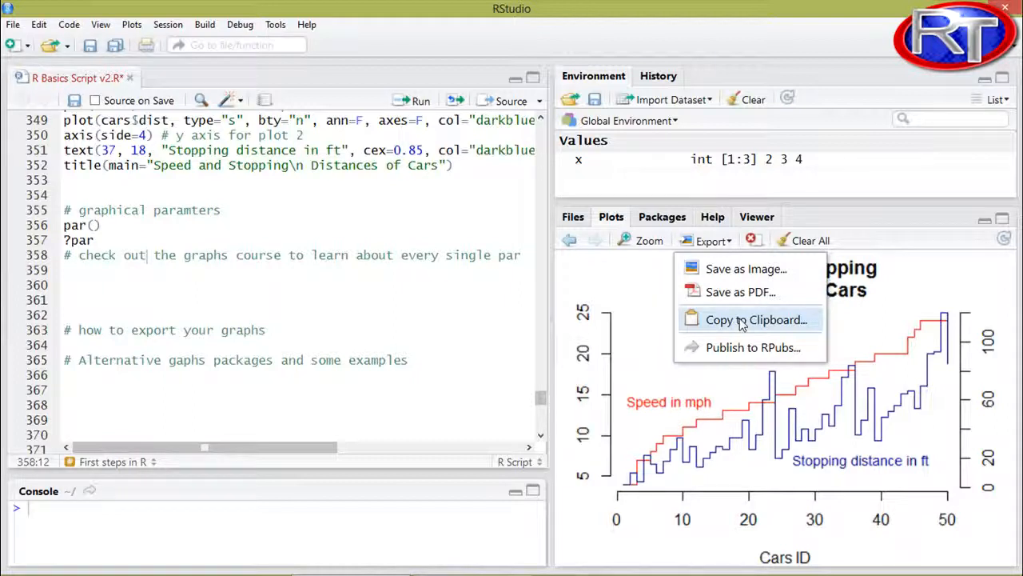
mouse_move(740, 292)
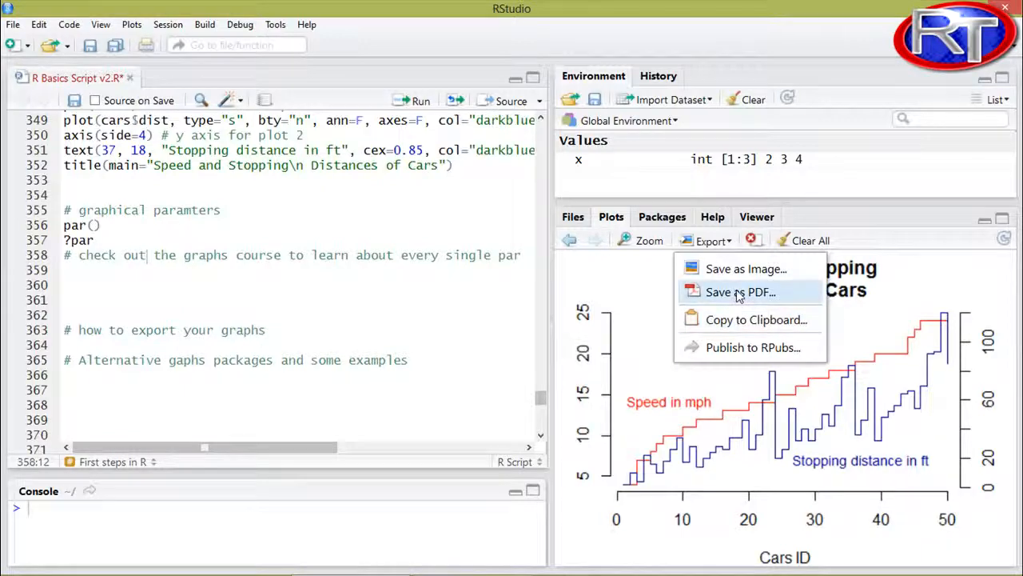
click(738, 292)
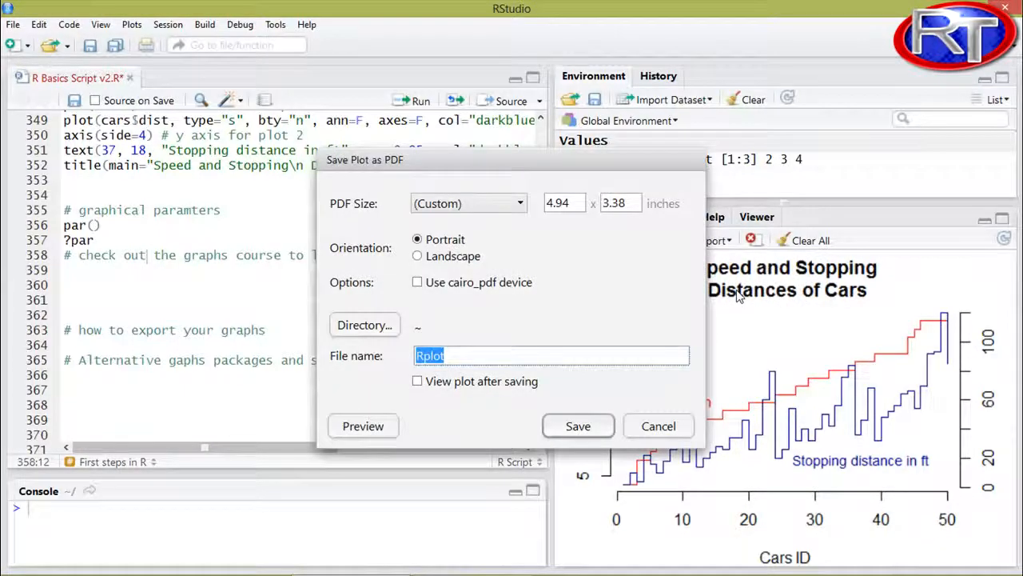
Cancel the PDF dialog and open Save Plot as Image, showing PNG format and file name Rplot.
click(520, 203)
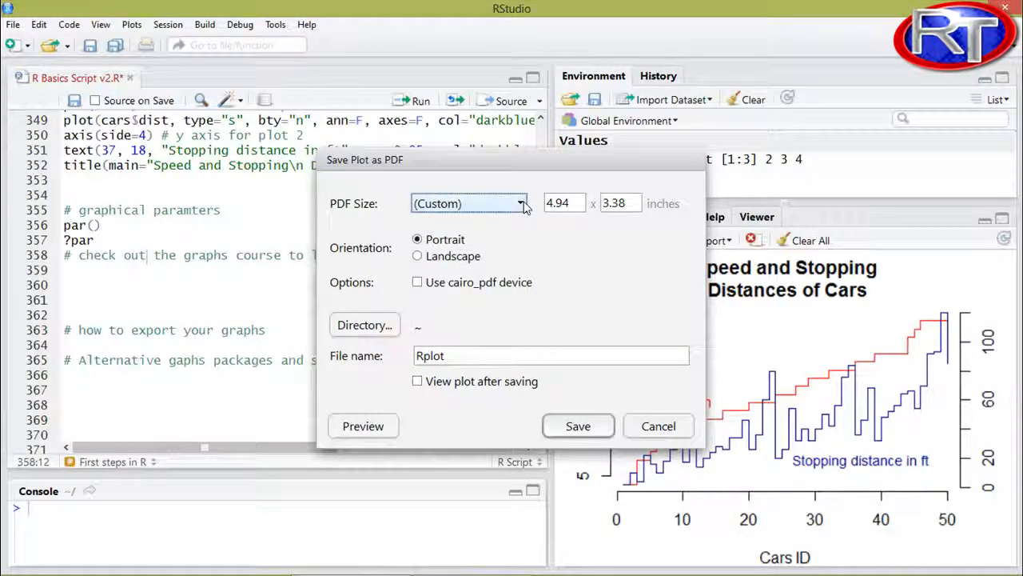
mouse_move(408, 259)
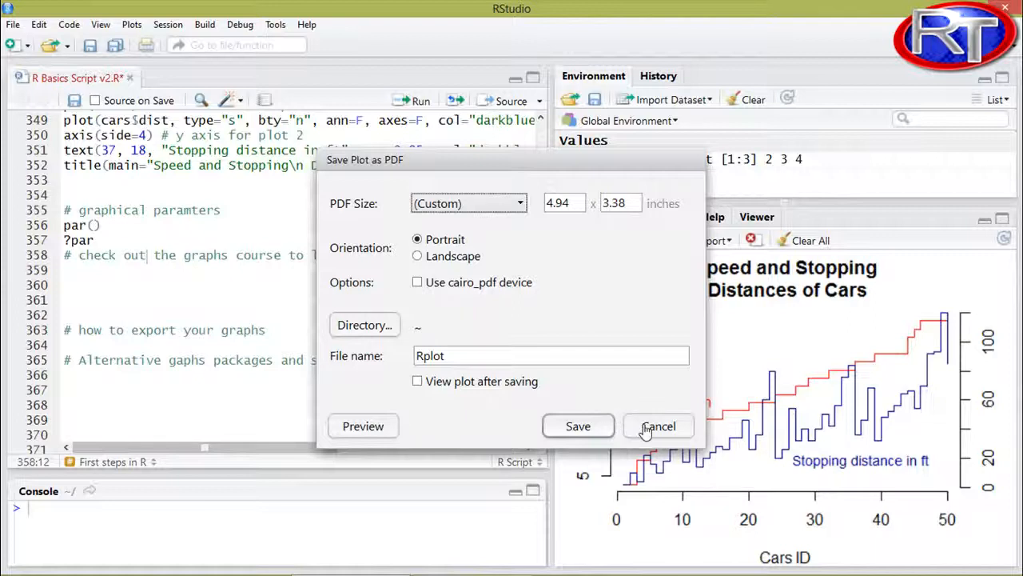
click(658, 425)
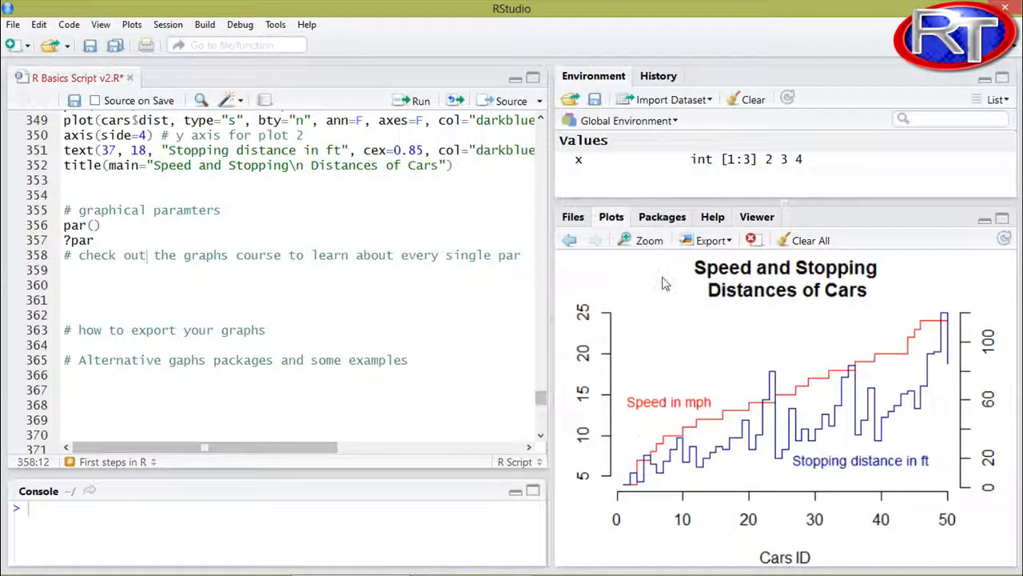
click(710, 240)
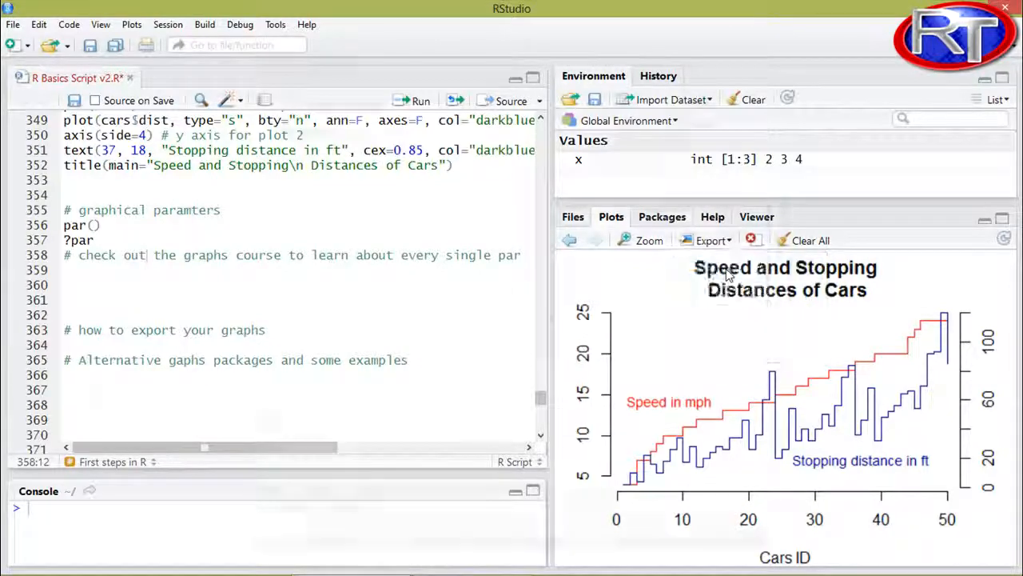
click(707, 239)
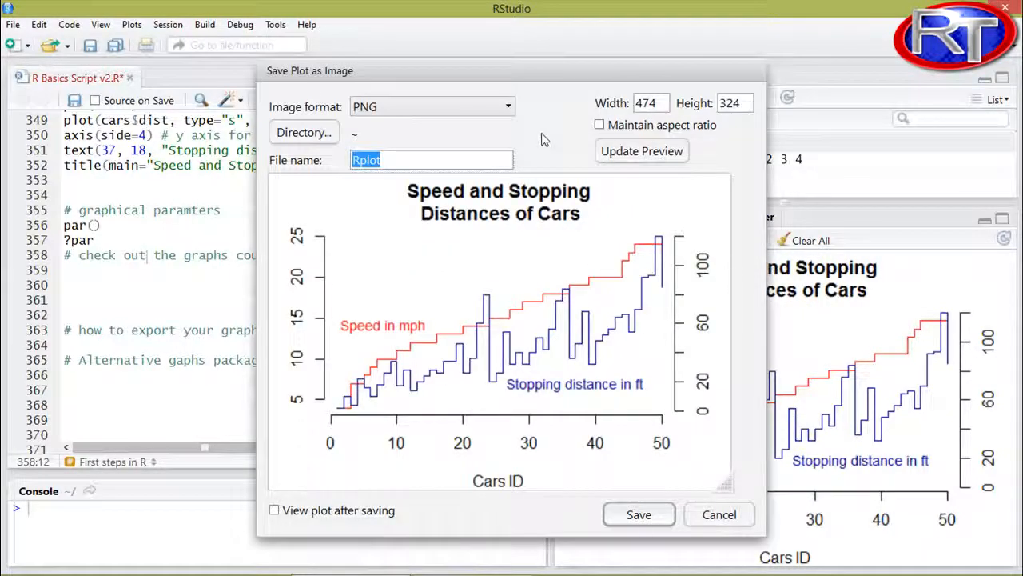
mouse_move(528, 124)
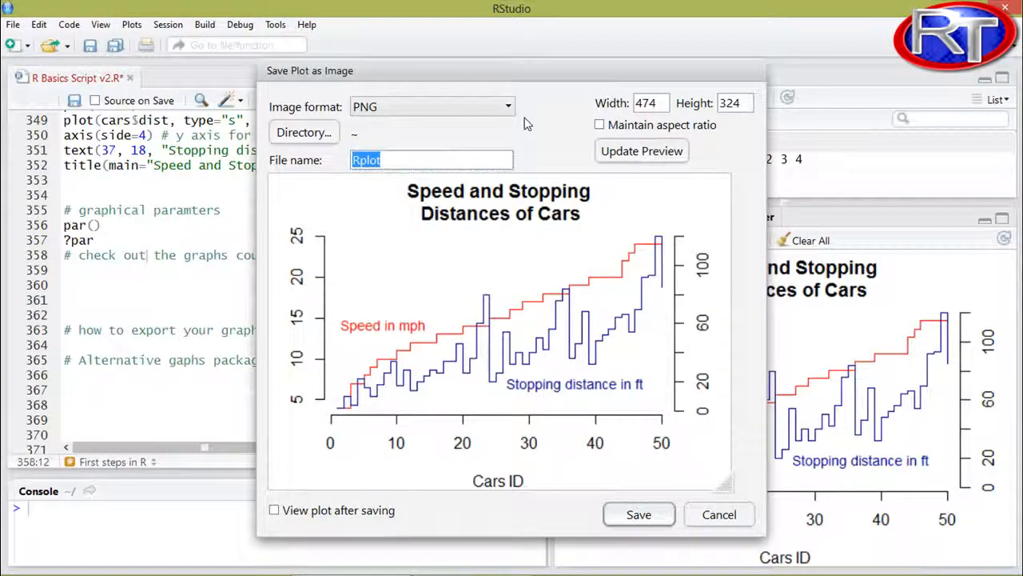
click(509, 106)
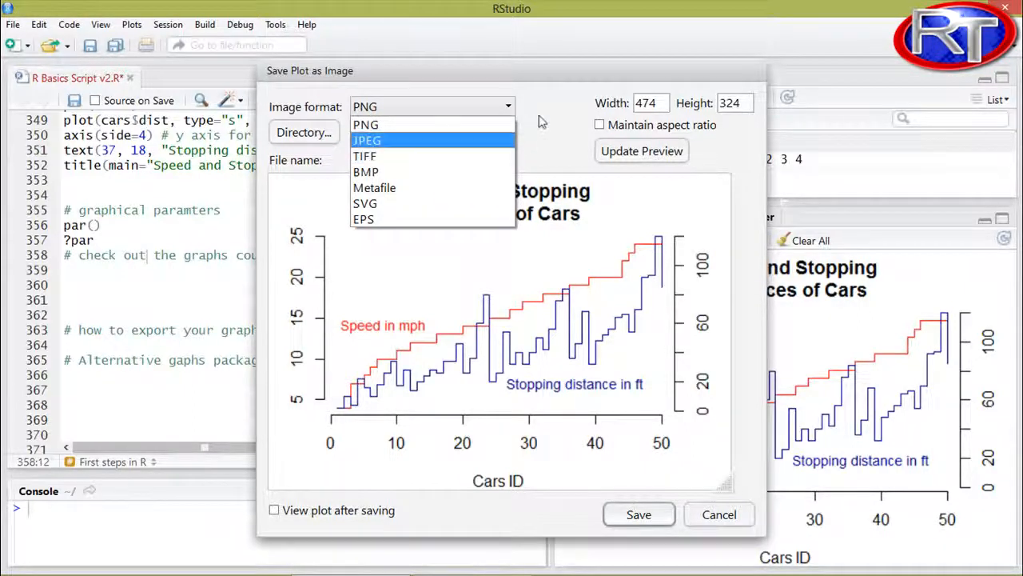
click(366, 124)
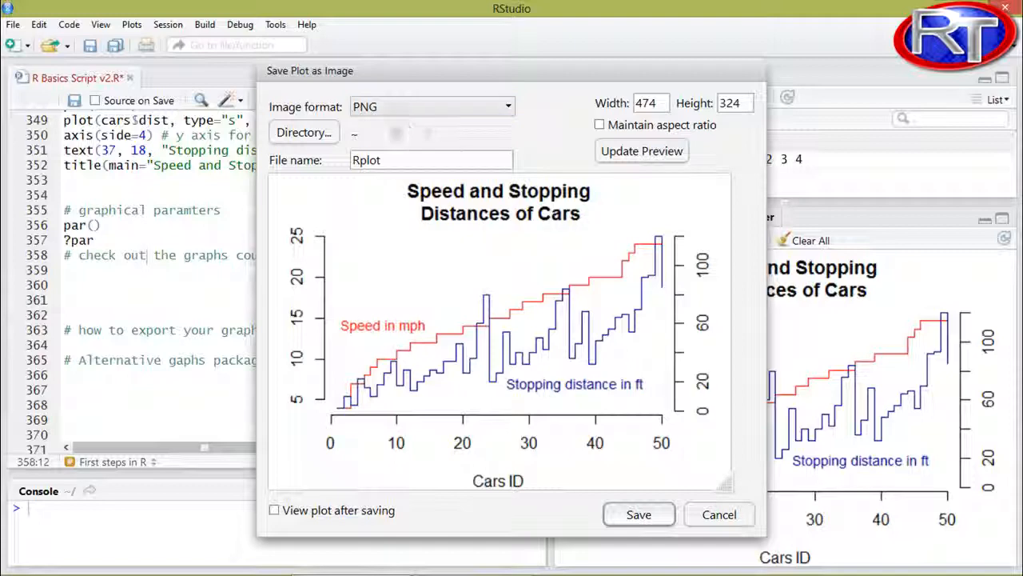